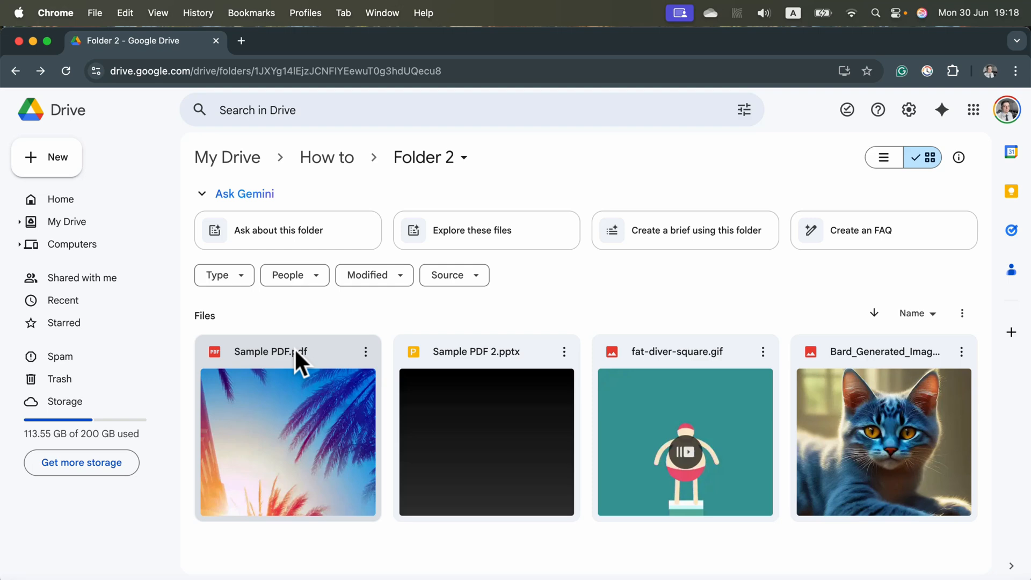
Step: Trash Sample PDF.pdf from Folder 2 via its context menu
right_click(286, 351)
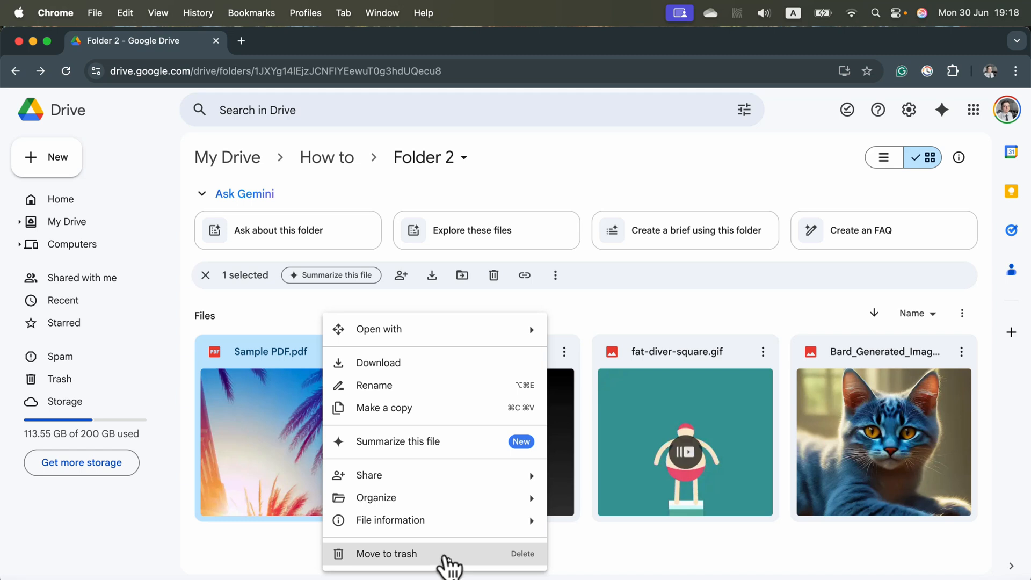
left_click(387, 553)
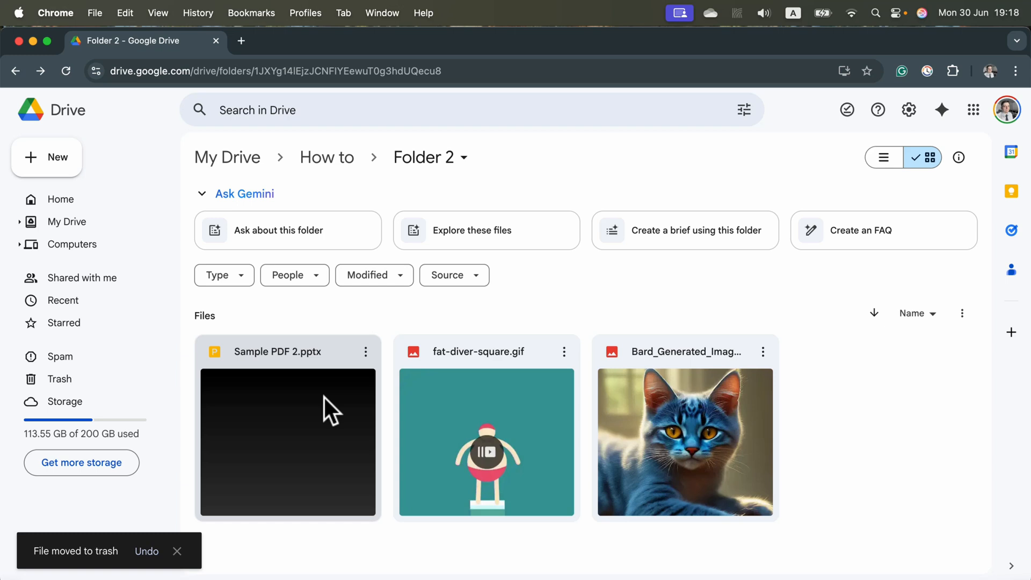
mouse_move(348, 363)
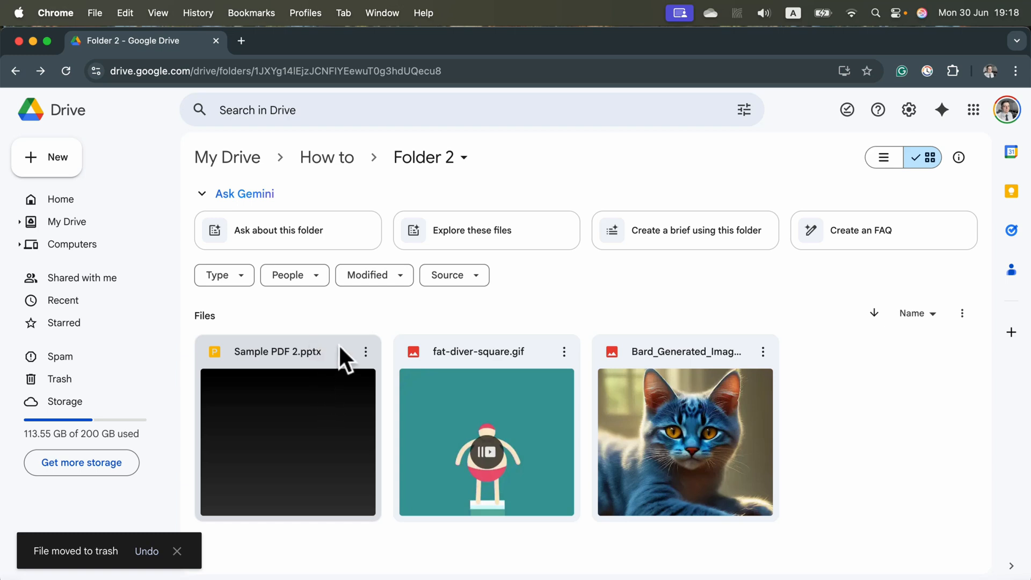
mouse_move(258, 349)
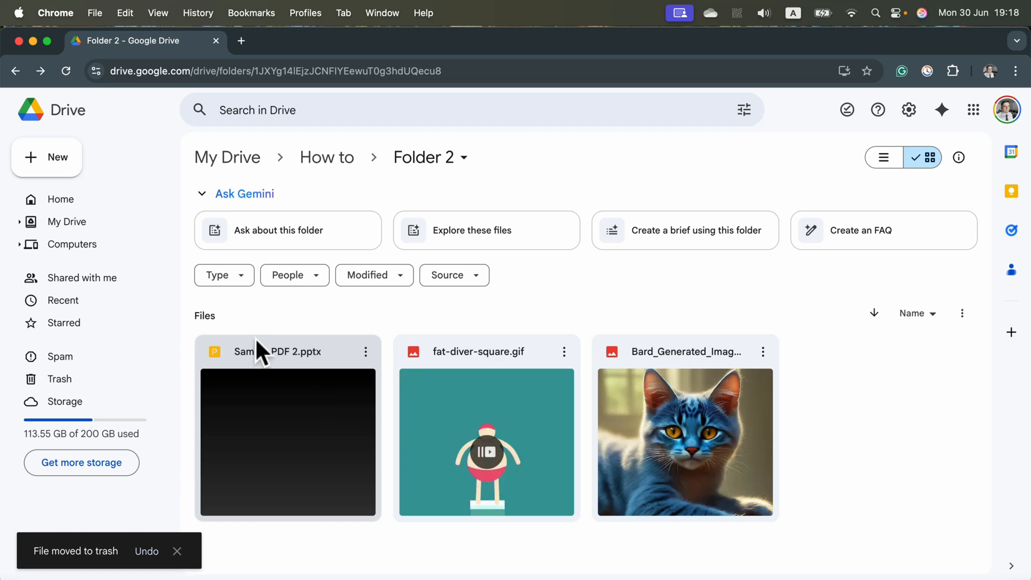
Step: Select Sample PDF 2.pptx and fat-diver-square.gif and trash them together
left_click(286, 351)
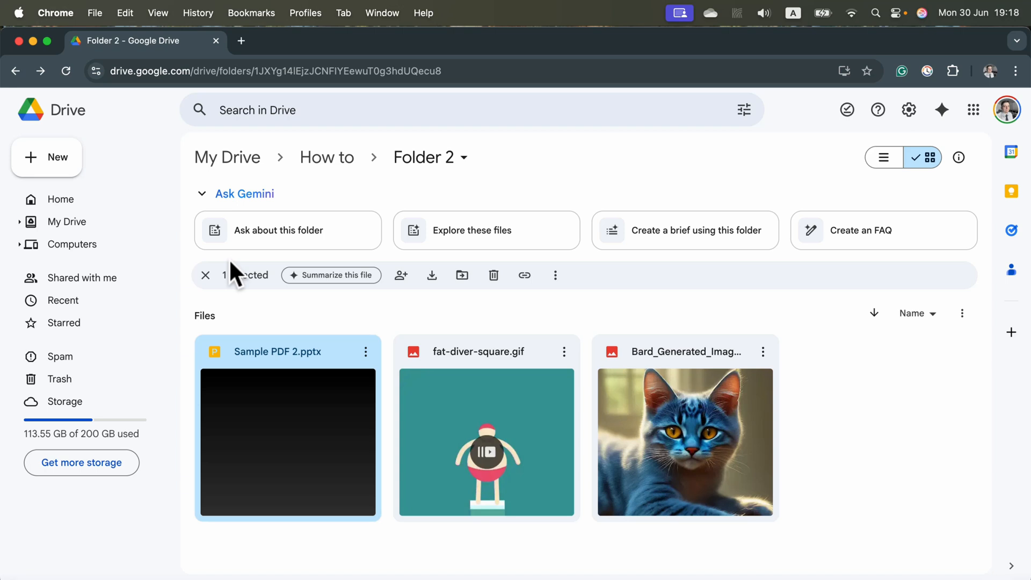
mouse_move(452, 349)
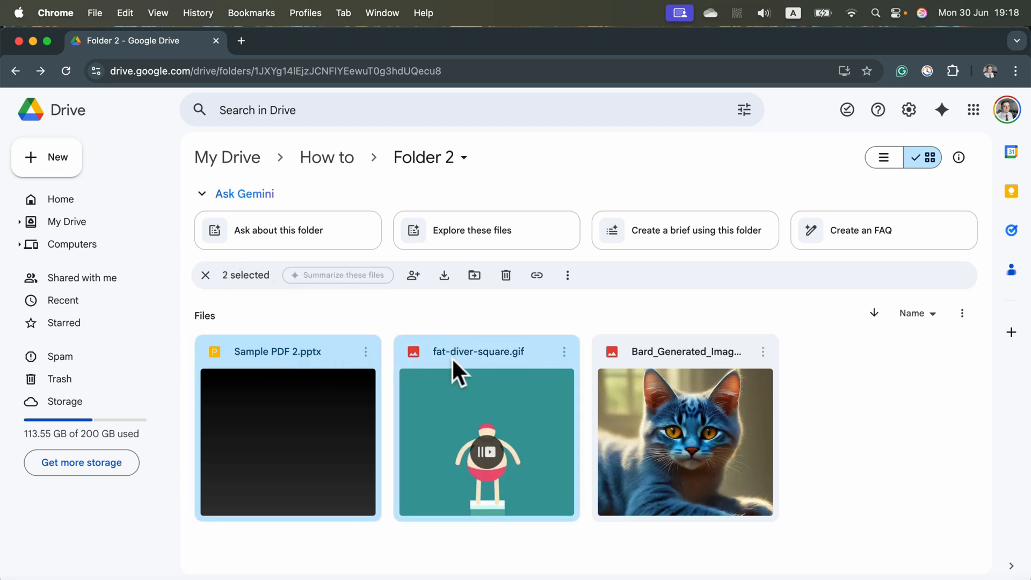
mouse_move(257, 316)
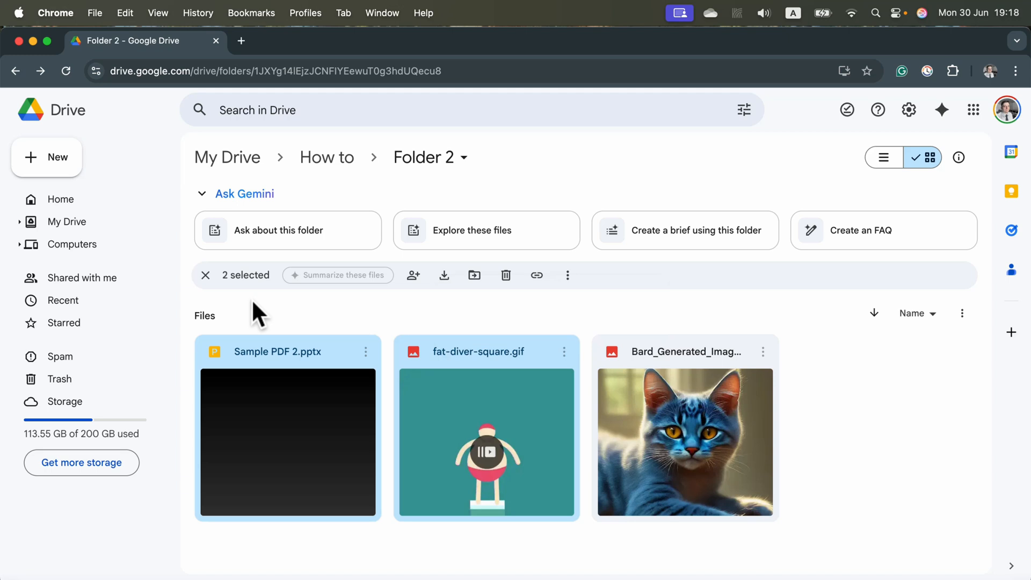
mouse_move(261, 282)
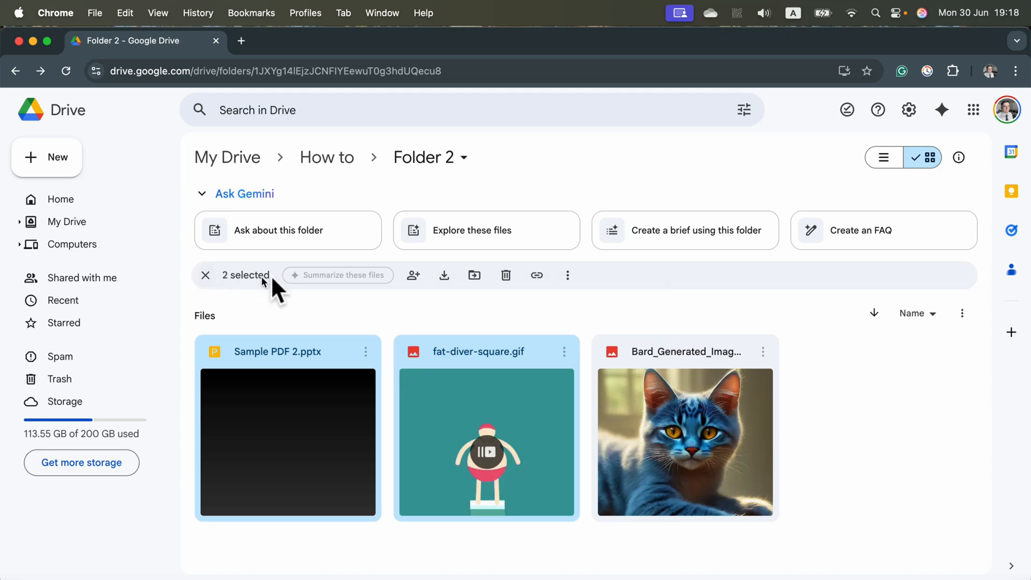
mouse_move(506, 275)
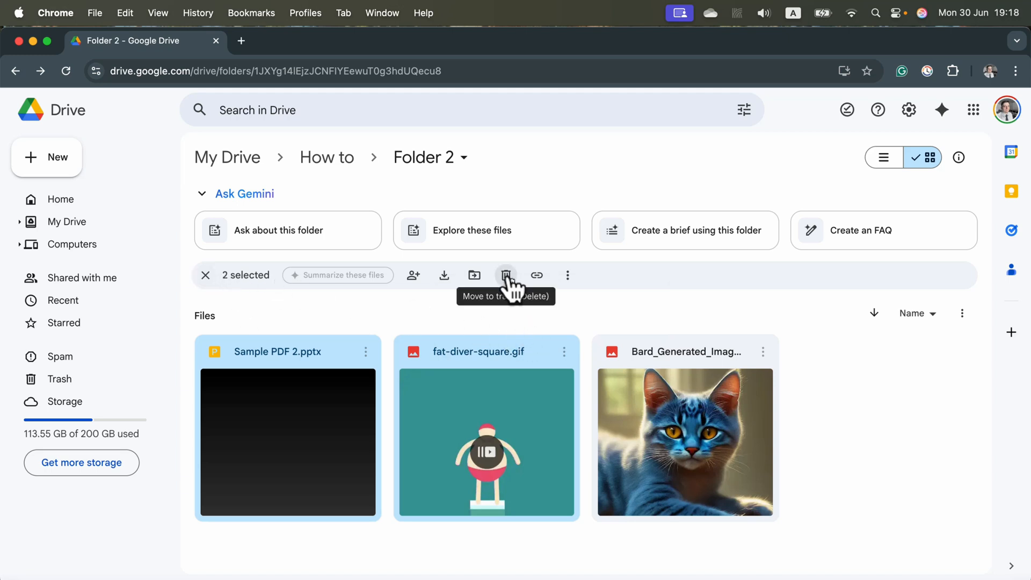
left_click(506, 275)
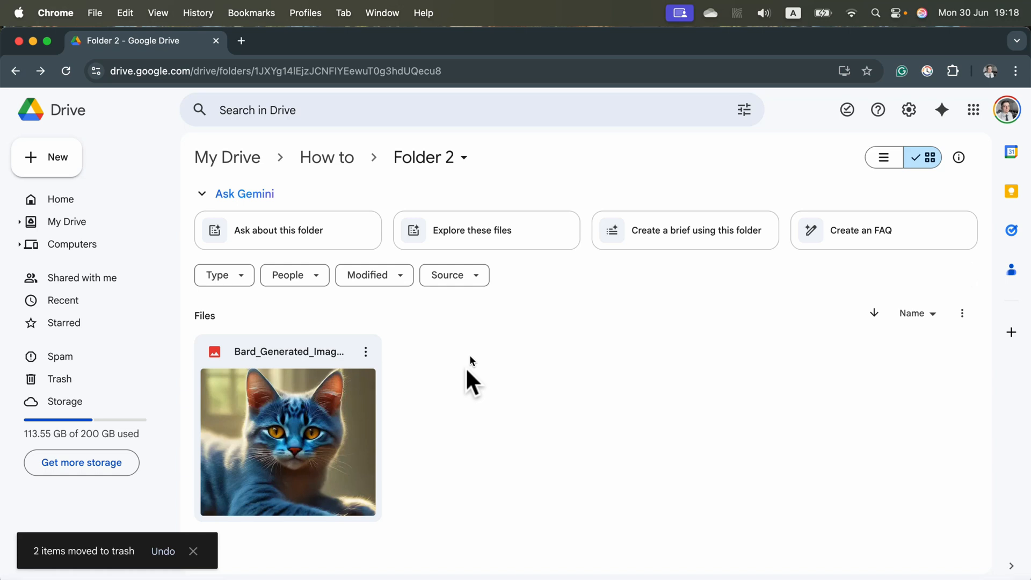
mouse_move(524, 294)
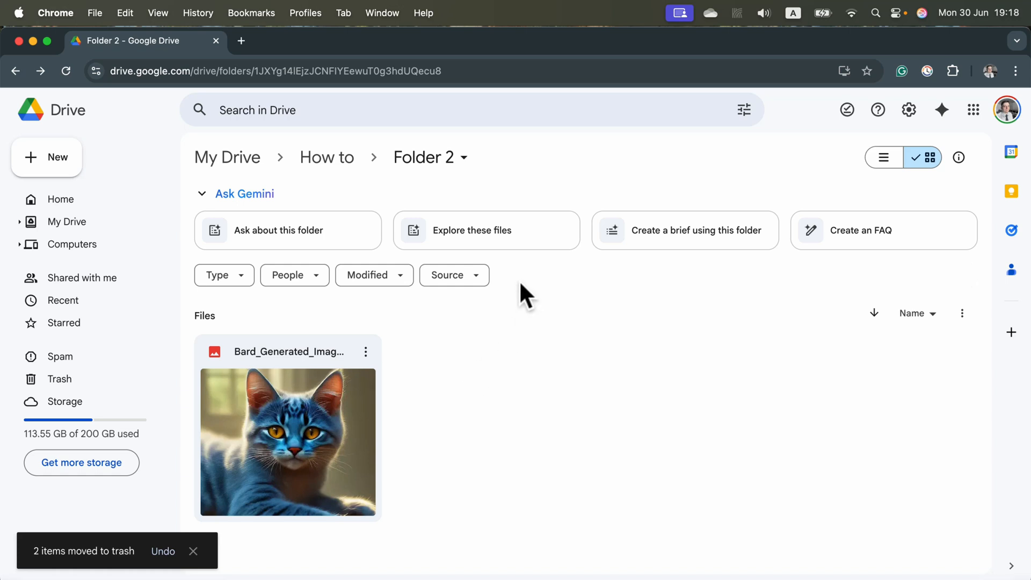
Step: Return to the How to folder and trash Folder 2 from its actions menu
left_click(327, 156)
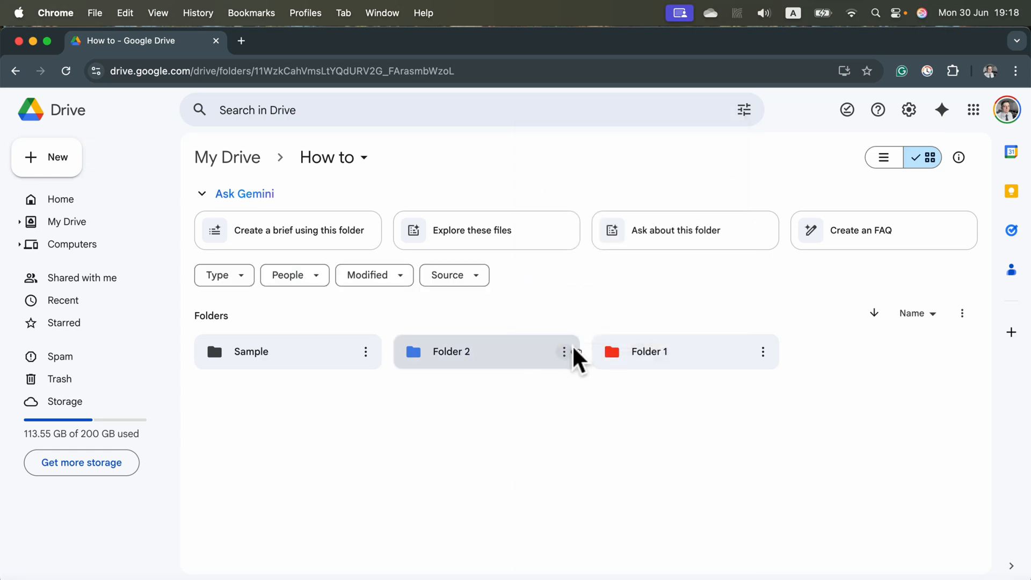
mouse_move(564, 352)
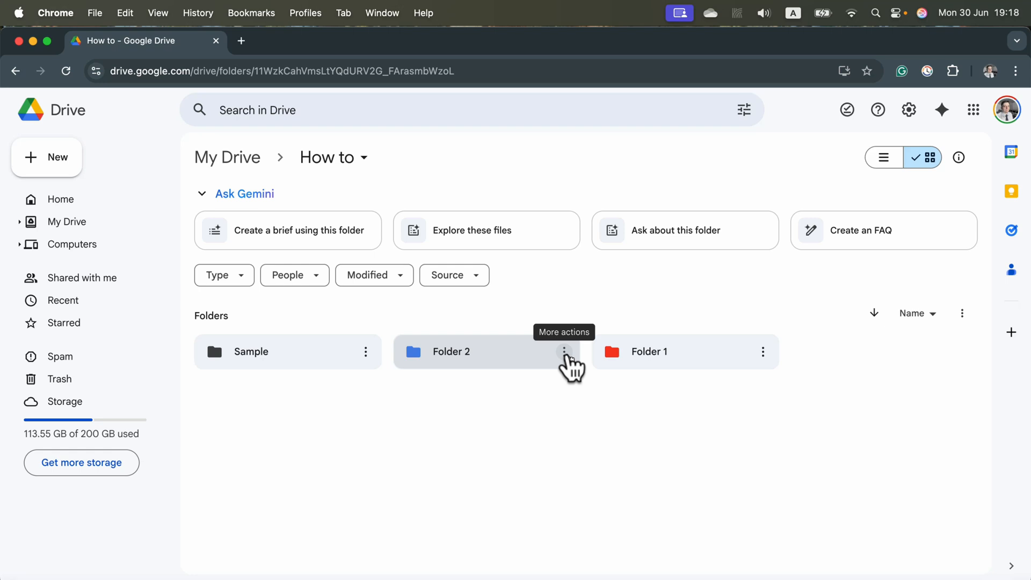
left_click(564, 351)
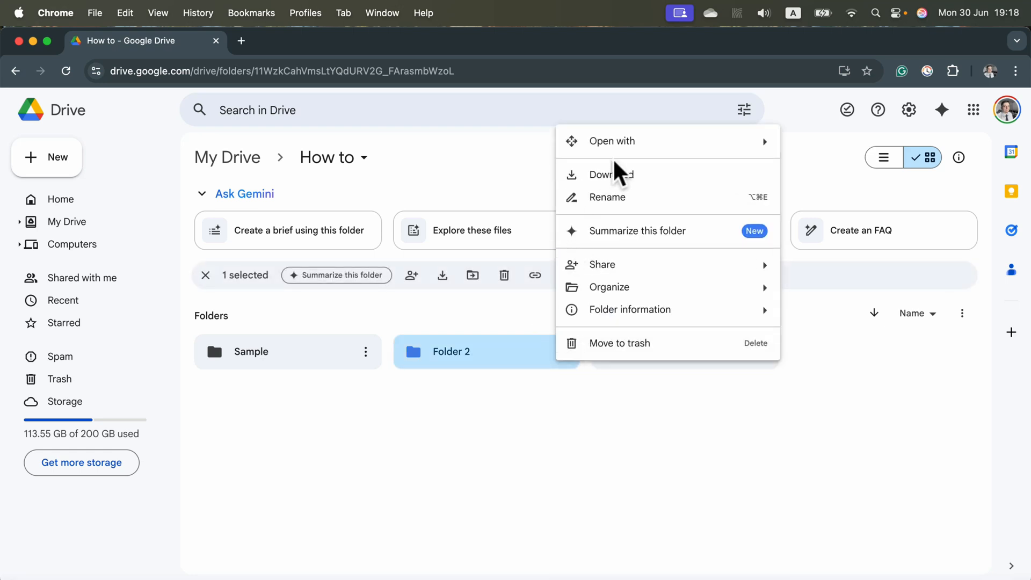
left_click(618, 343)
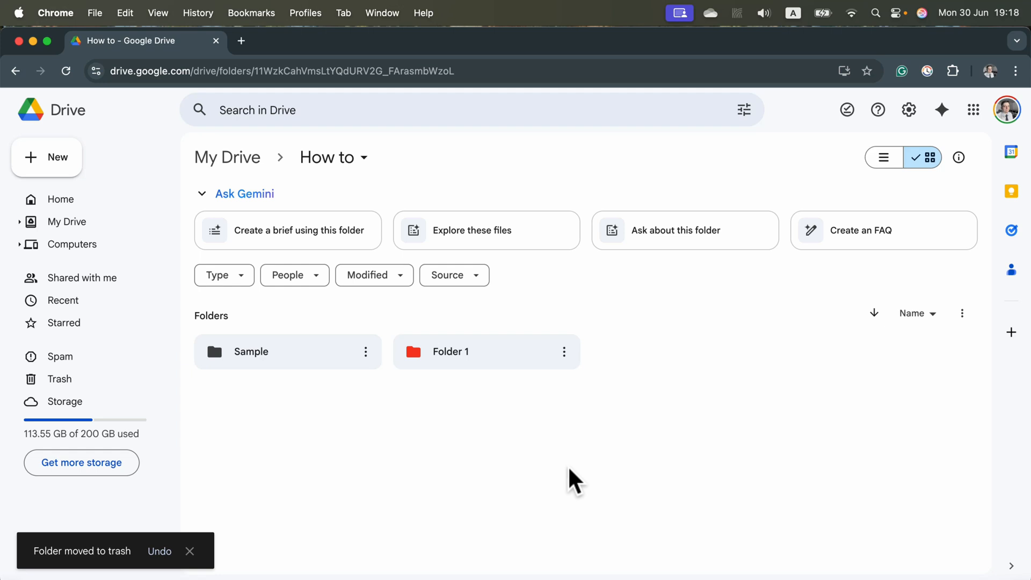
mouse_move(558, 433)
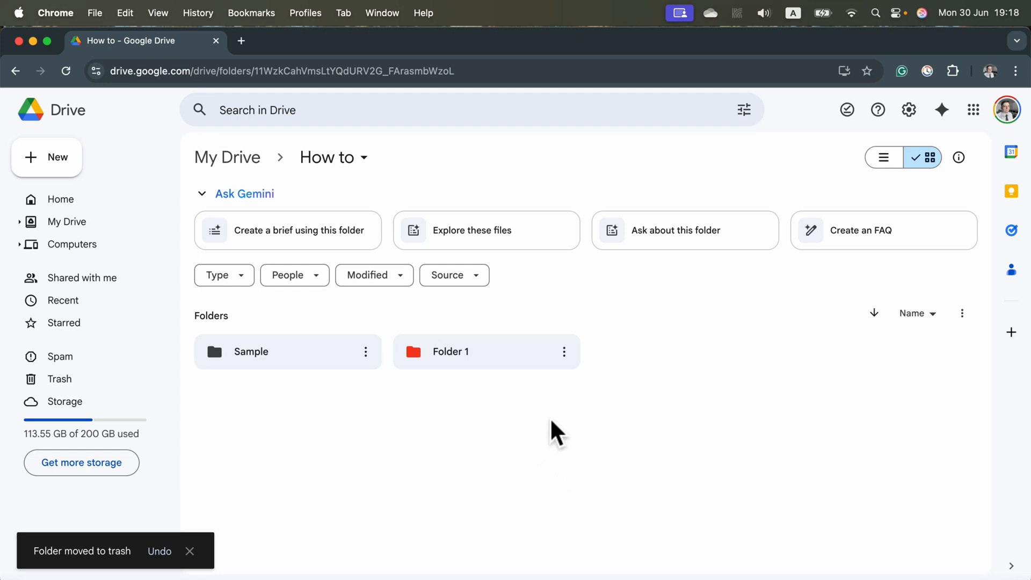
mouse_move(680, 424)
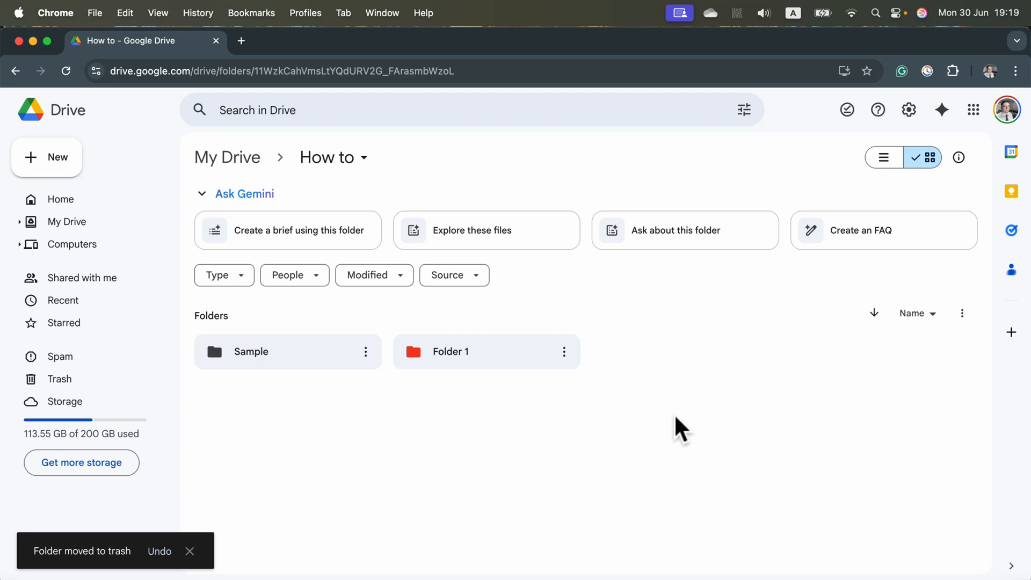
mouse_move(63, 379)
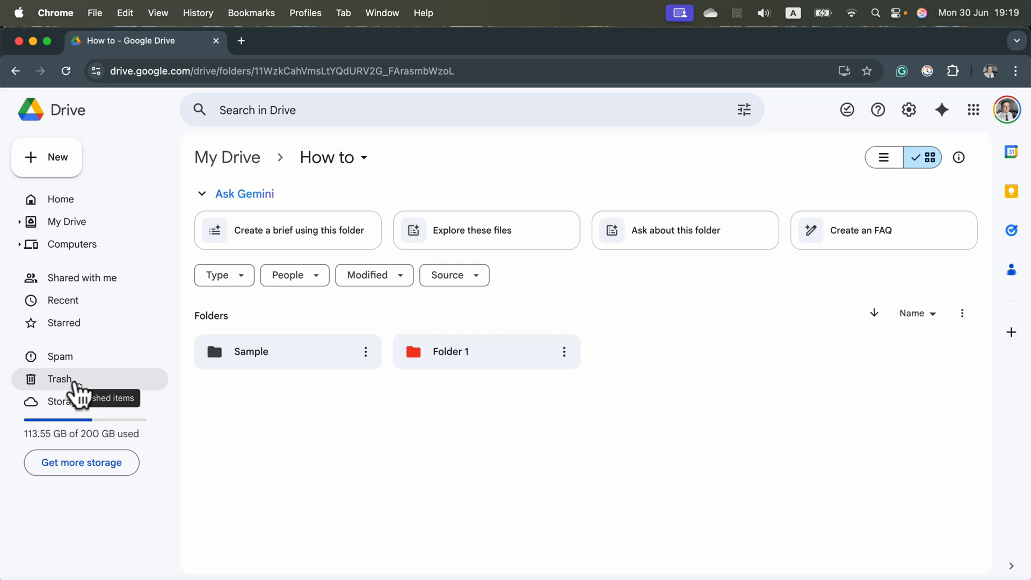
Step: Restore Folder 2 from Trash, leaving only Folder 1 (1) there
left_click(60, 378)
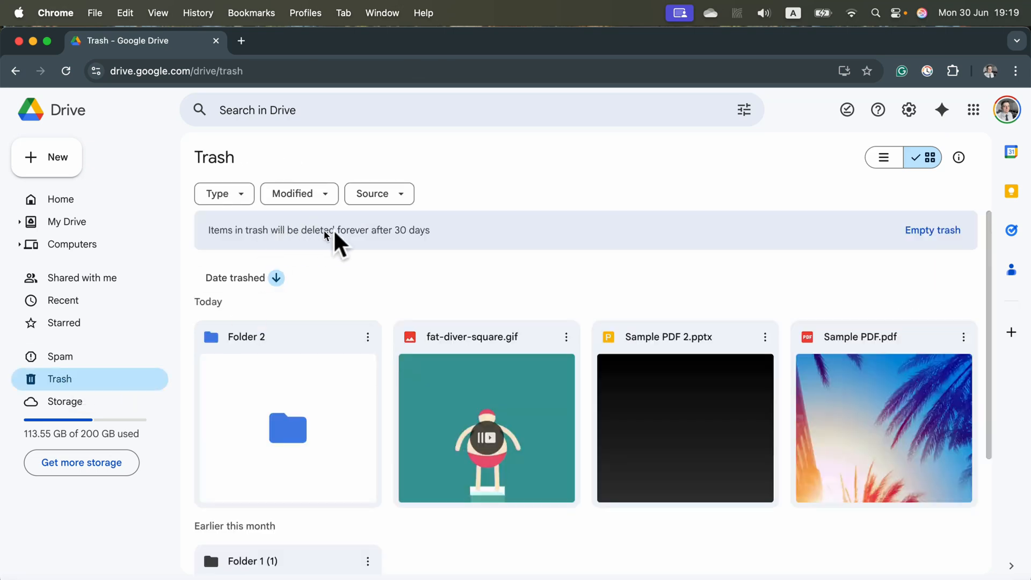
mouse_move(447, 243)
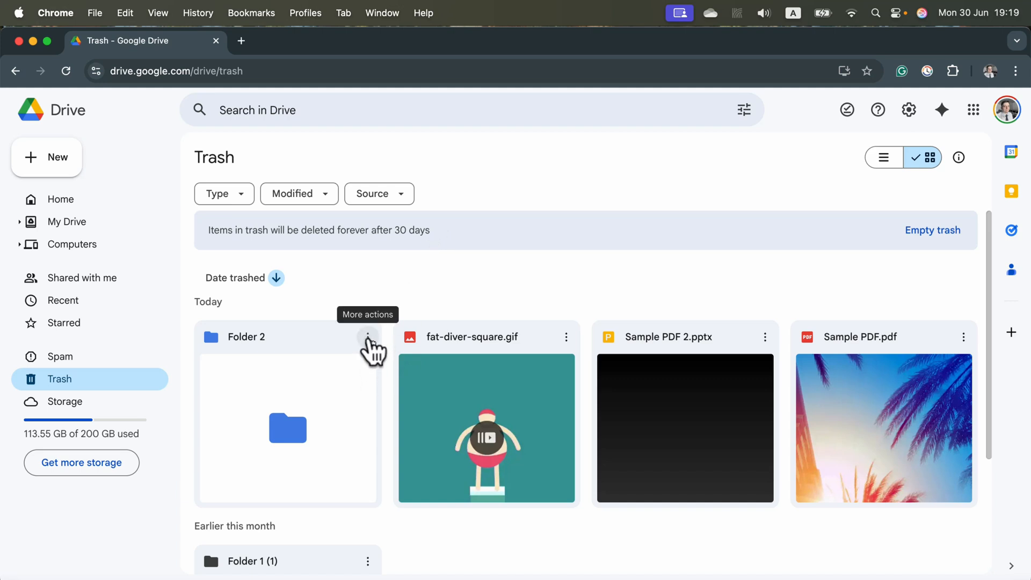
left_click(367, 336)
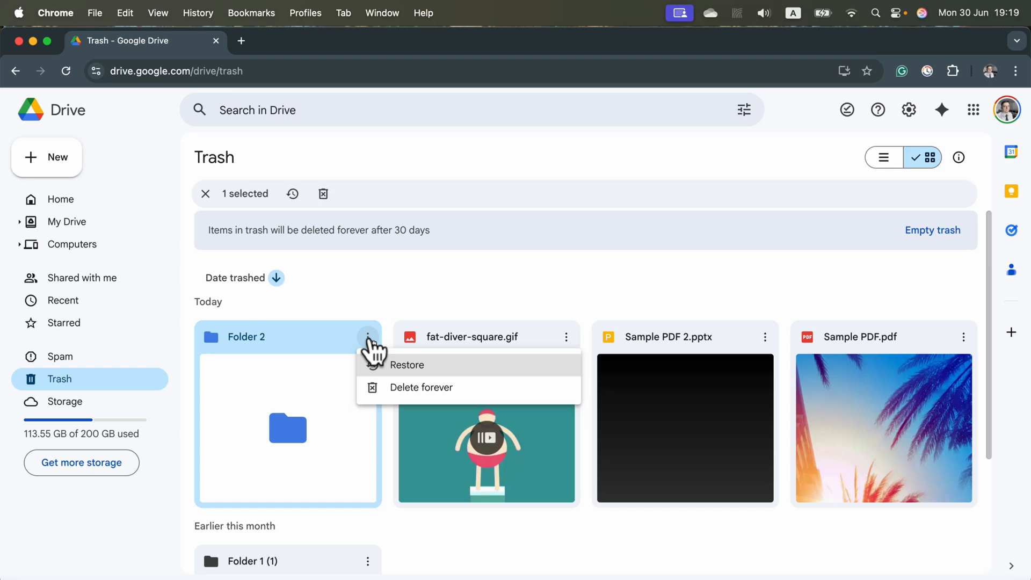
left_click(406, 365)
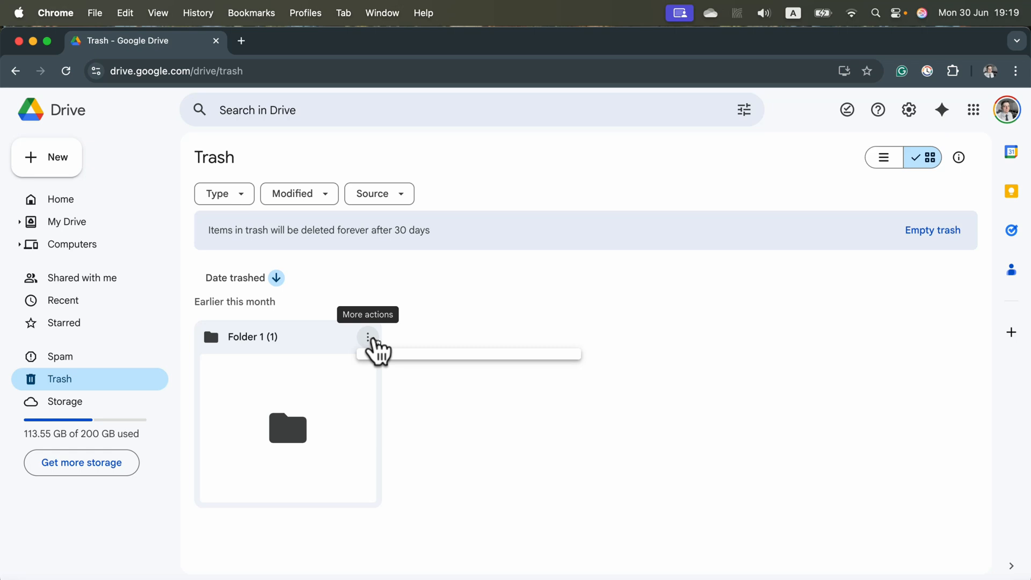
left_click(367, 337)
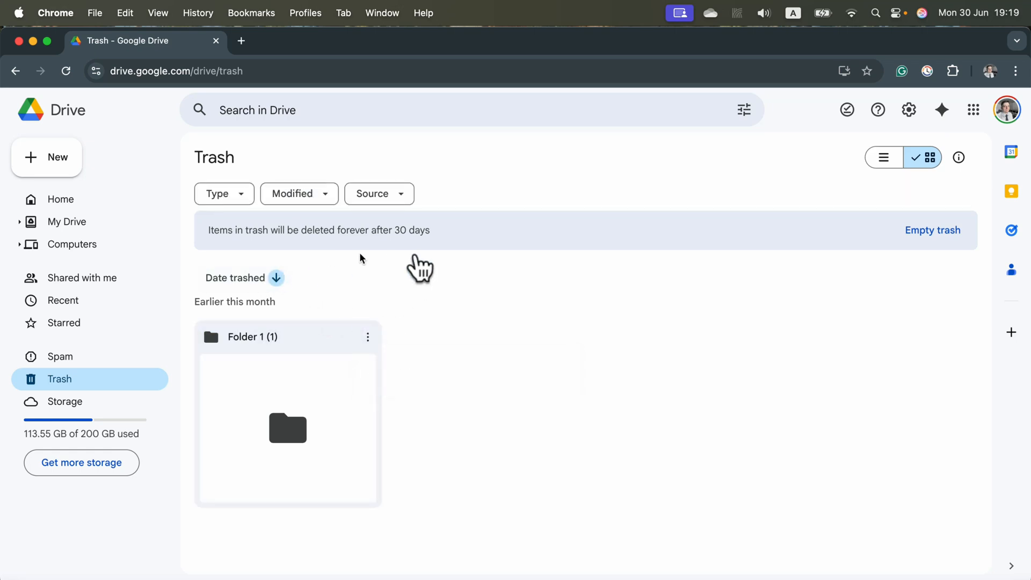
mouse_move(384, 273)
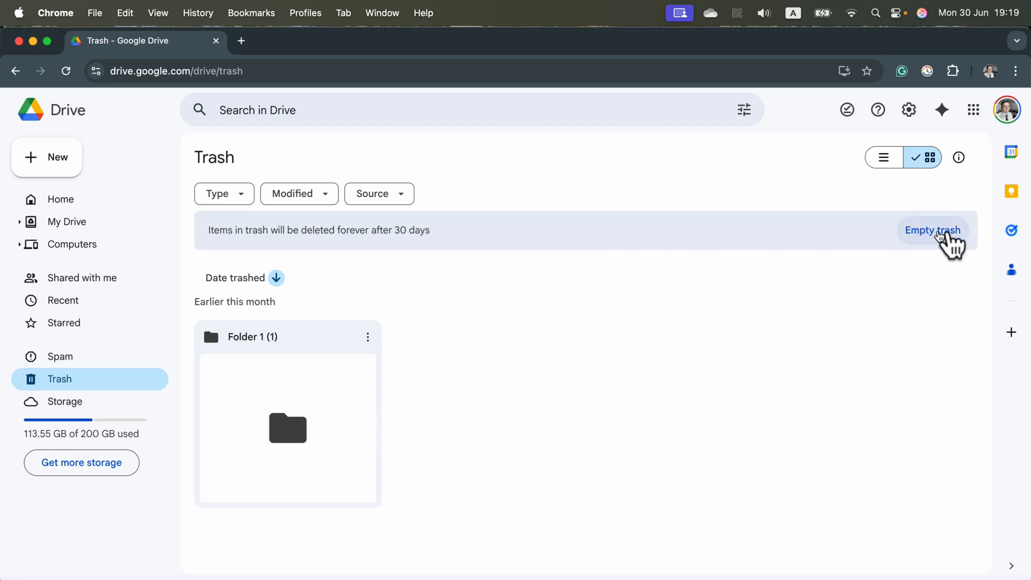
Step: Empty the Trash and confirm Delete forever
left_click(931, 230)
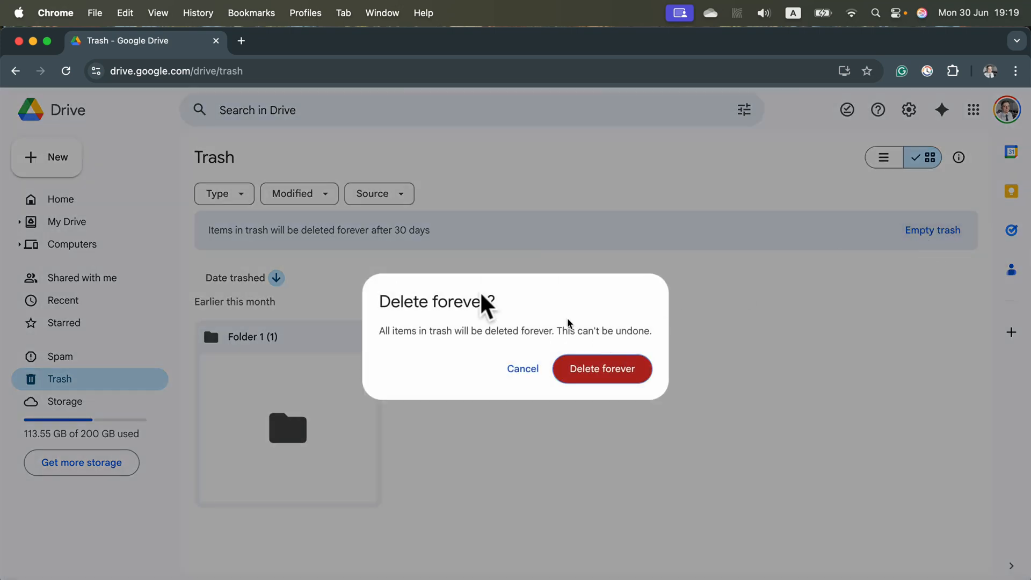
mouse_move(416, 382)
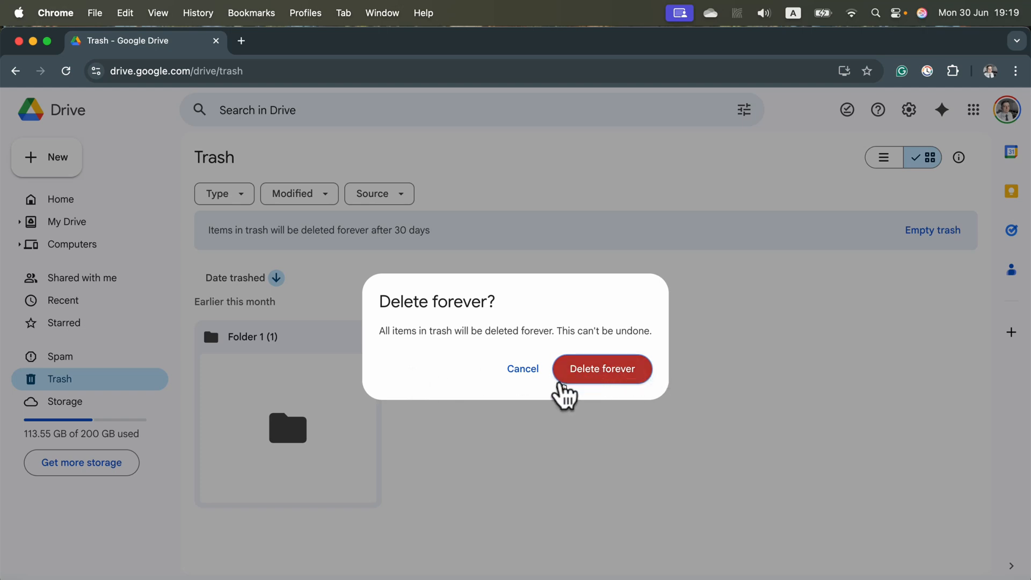
left_click(601, 369)
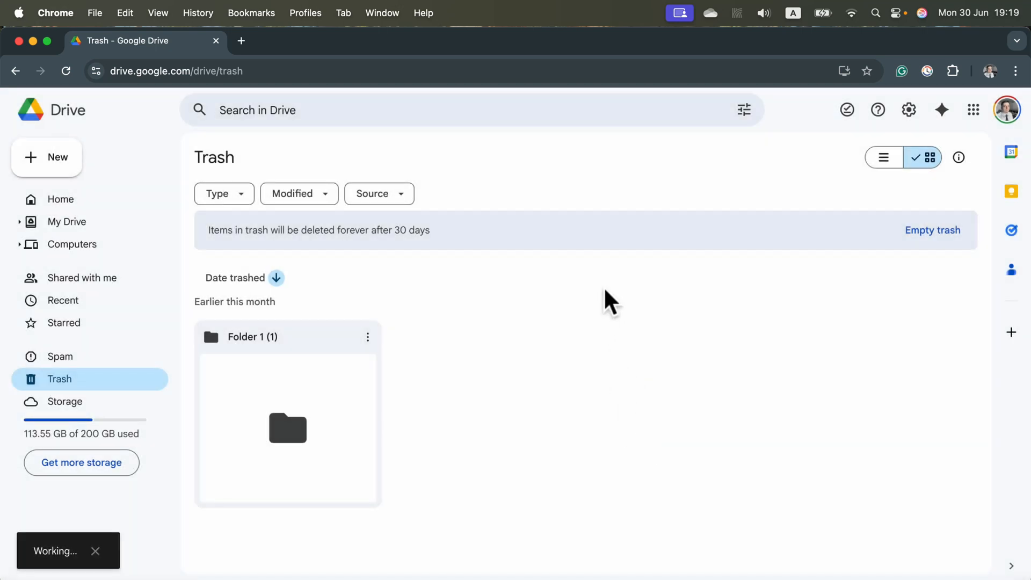
Step: Wait until Trash is empty and Folder 1 (1) is permanently gone
left_click(933, 230)
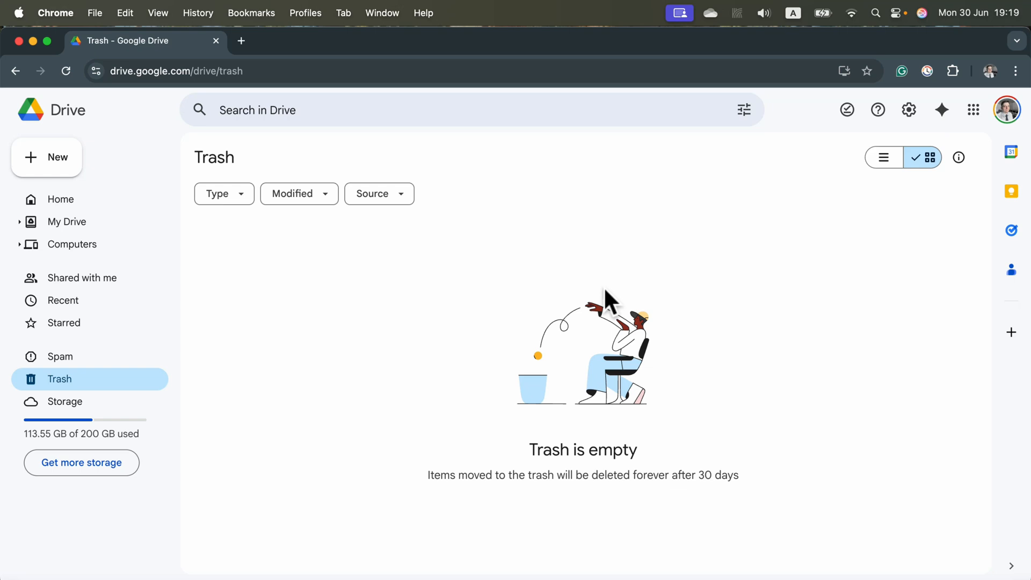
mouse_move(653, 284)
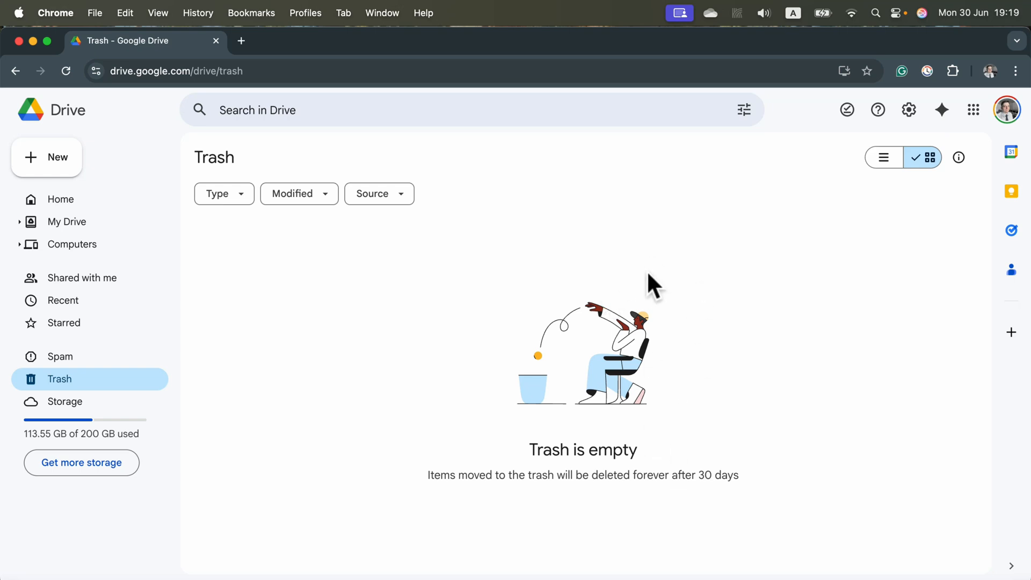
mouse_move(447, 402)
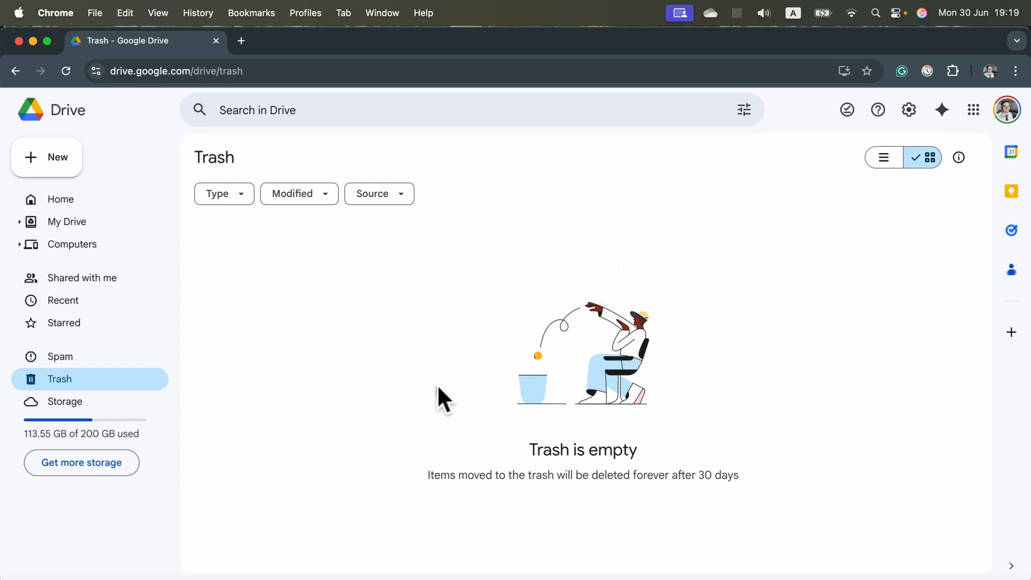
mouse_move(522, 220)
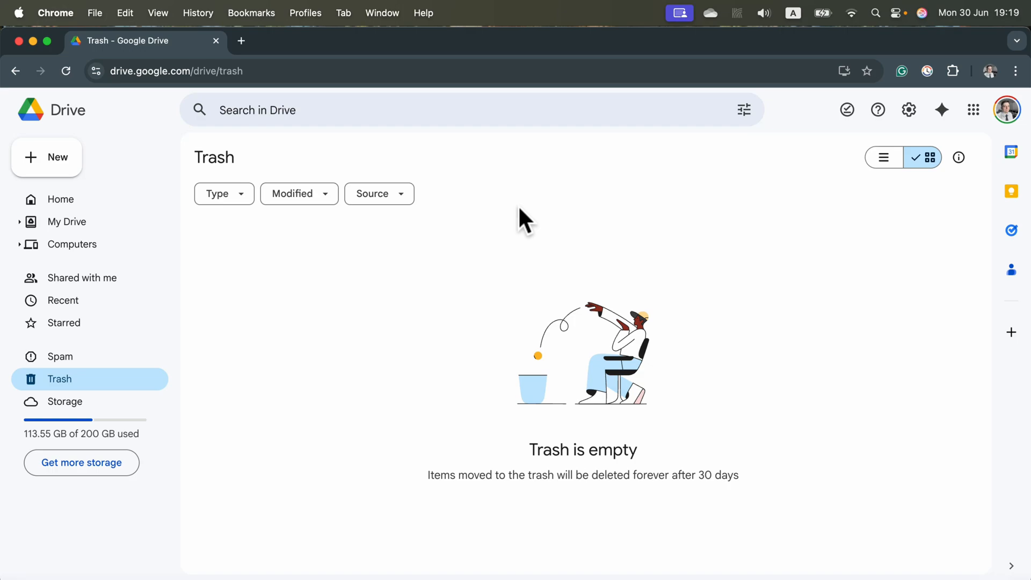